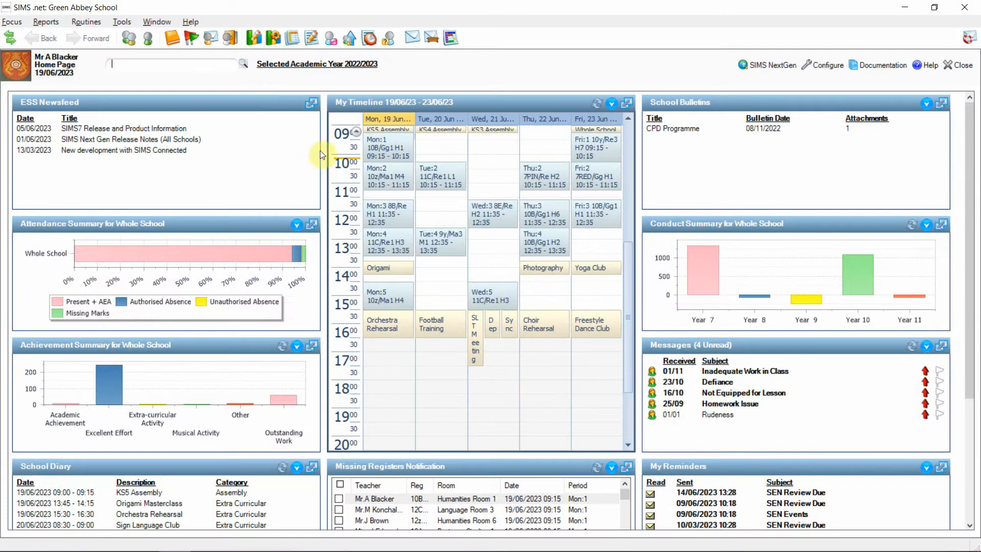
Show the Tools menu's Examinations submenu of tools and reports.
click(121, 21)
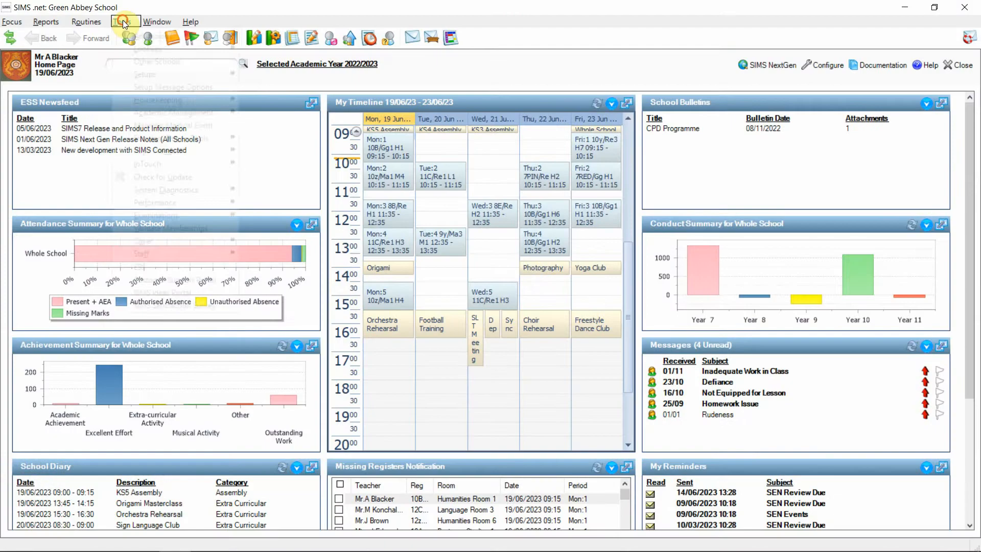
click(124, 22)
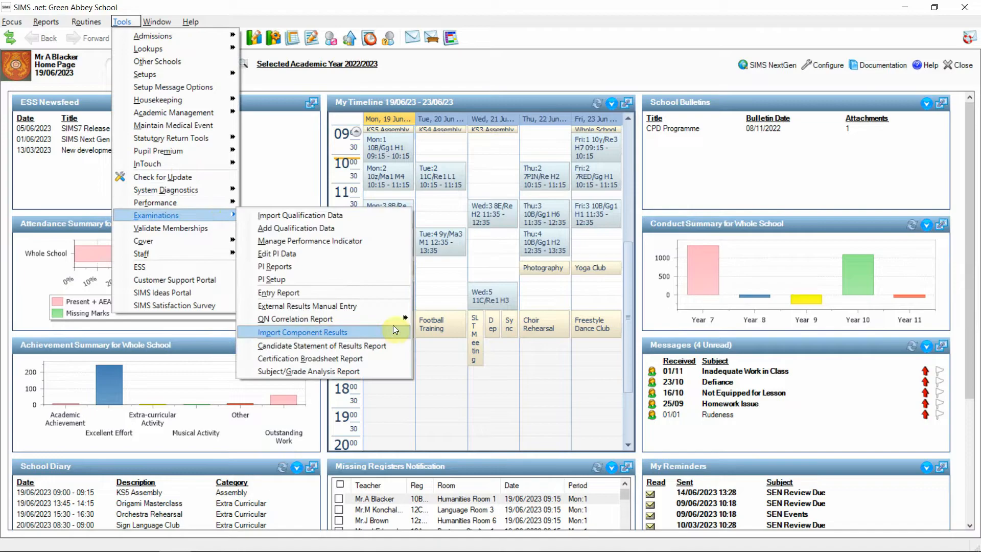
mouse_move(379, 332)
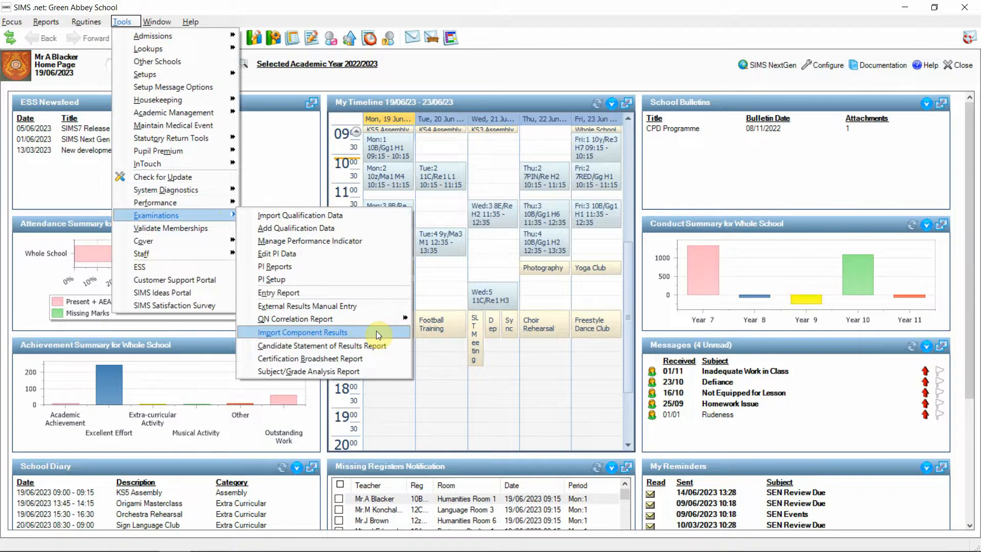
mouse_move(400, 349)
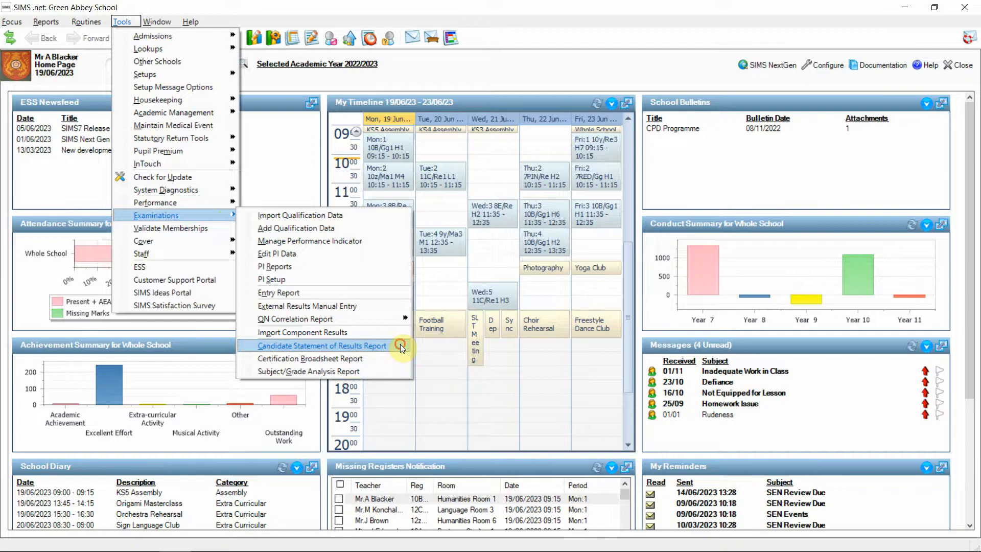
Open the Candidate Statement of Results report with June (Summer) Exams 23 All as its group.
click(322, 345)
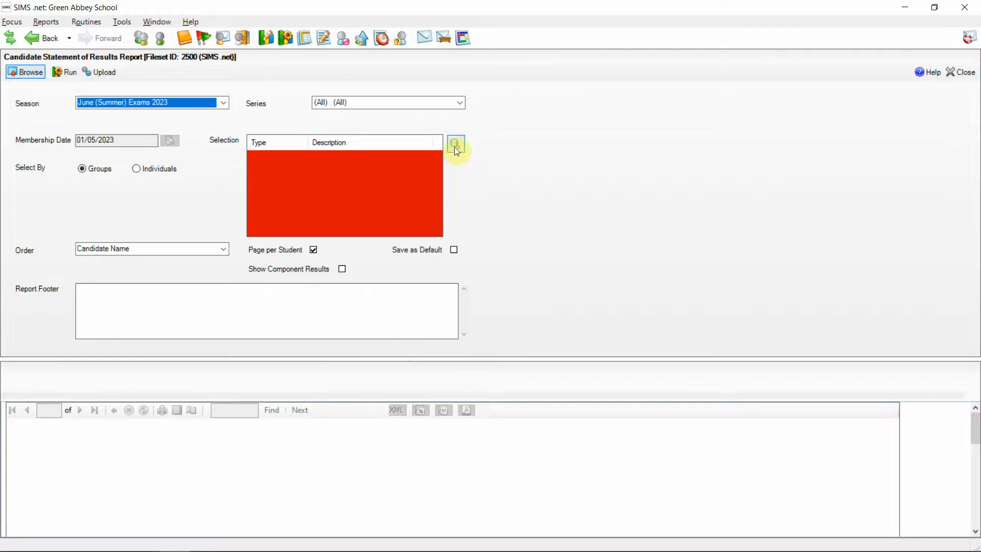
click(457, 146)
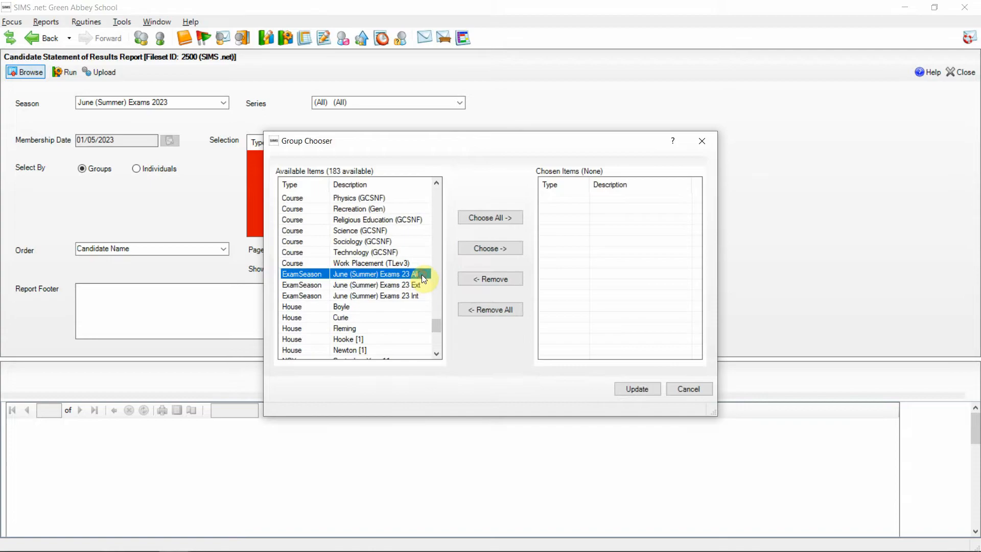
click(490, 248)
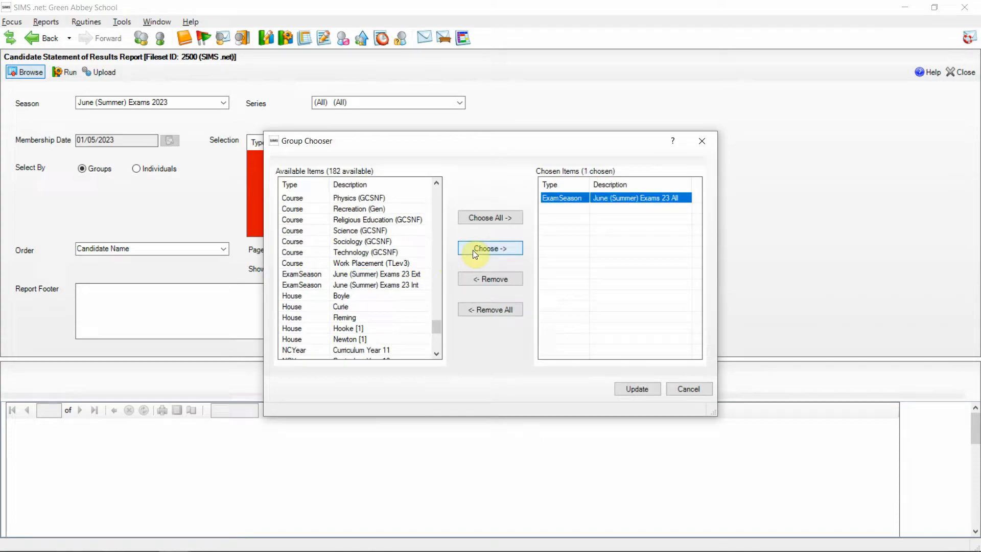
mouse_move(636, 388)
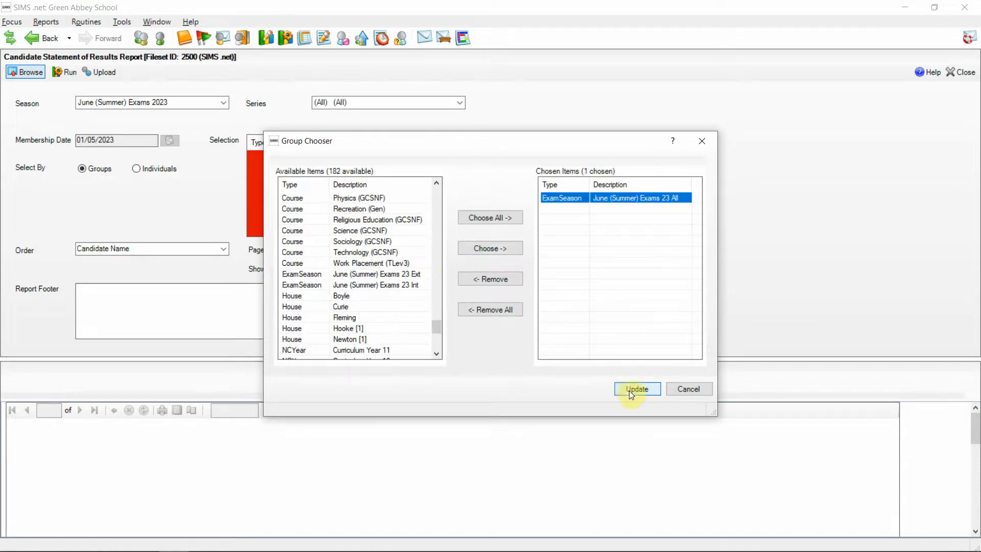
click(636, 388)
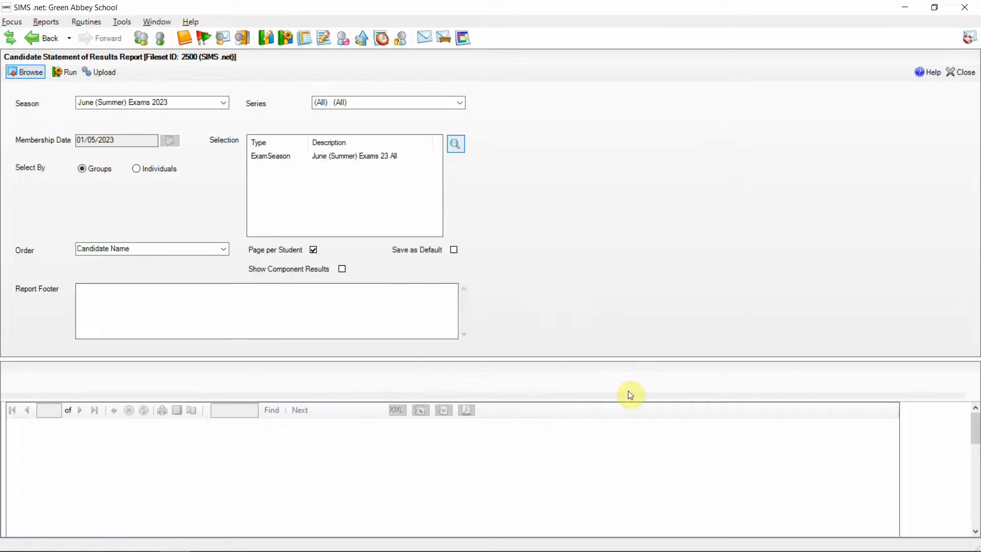
mouse_move(529, 362)
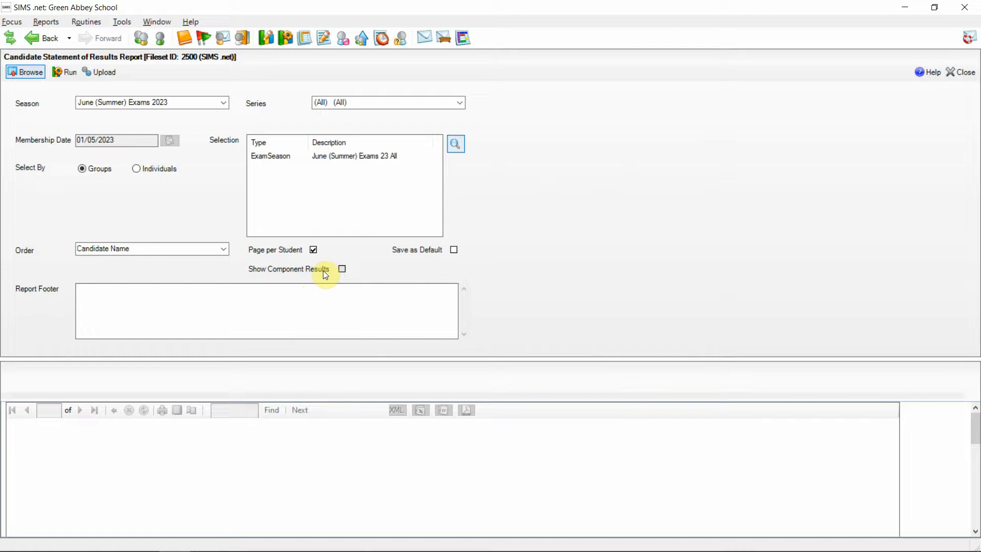
mouse_move(351, 274)
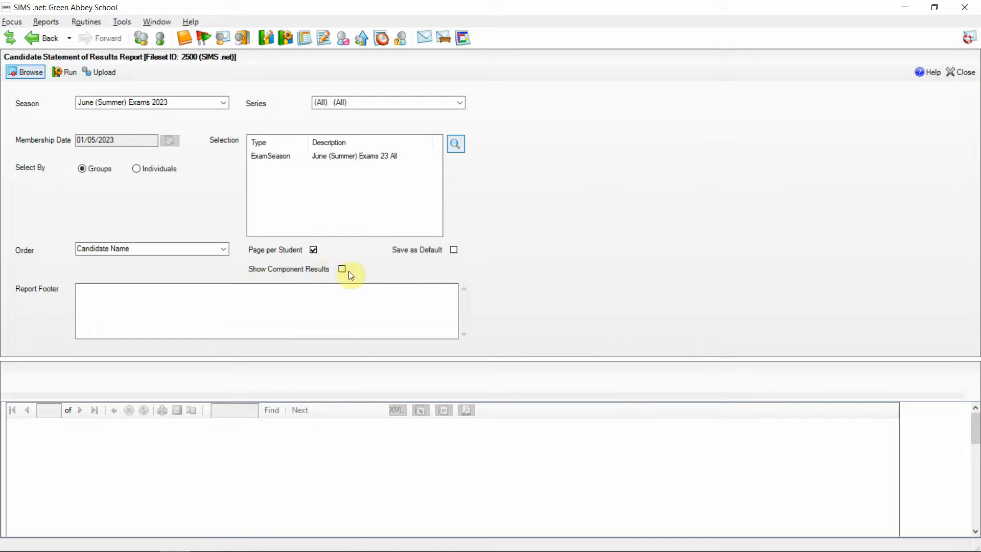
Tick Show Component Results and run the Candidate Statement of Results report.
click(342, 269)
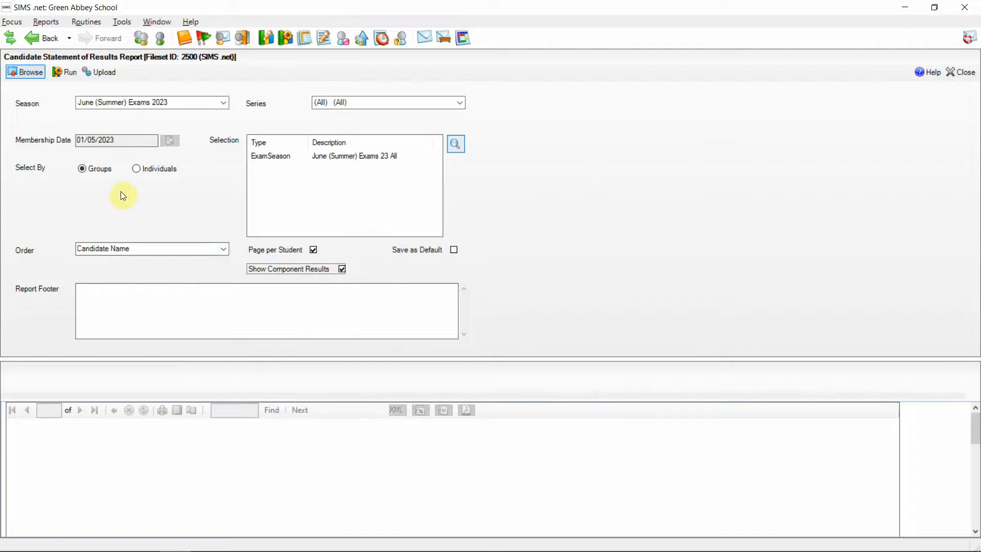
click(69, 72)
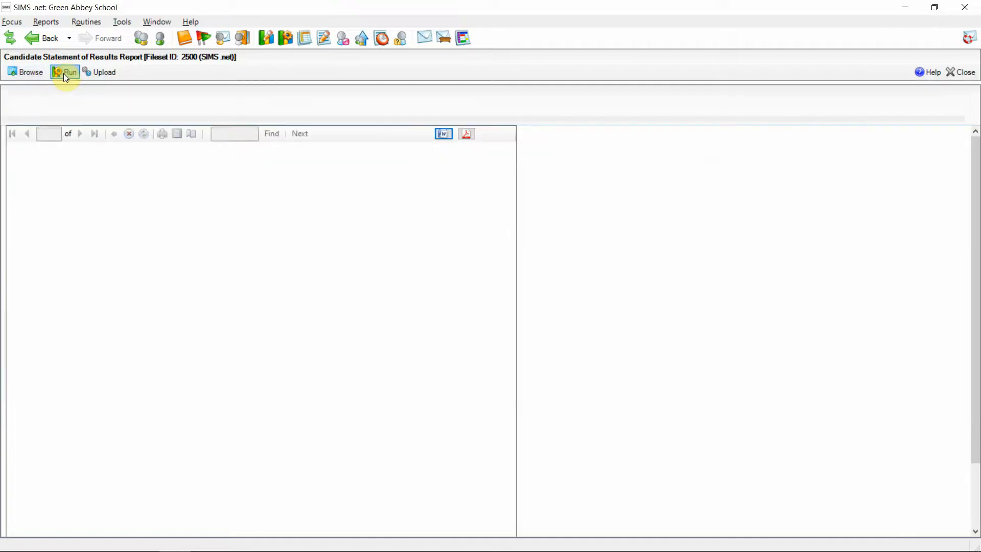
Page to the second candidate's statement showing English Language component results and scaled marks.
click(65, 72)
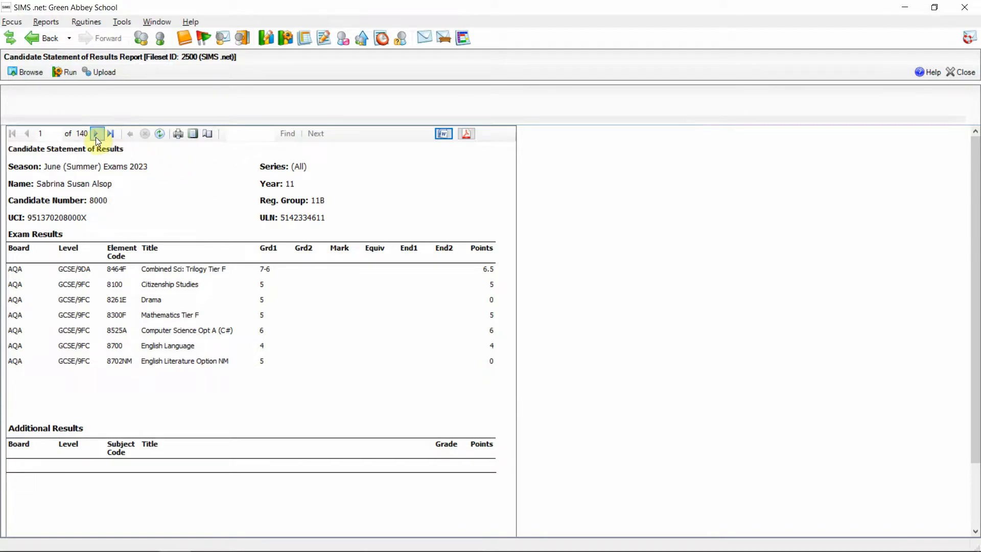
click(97, 134)
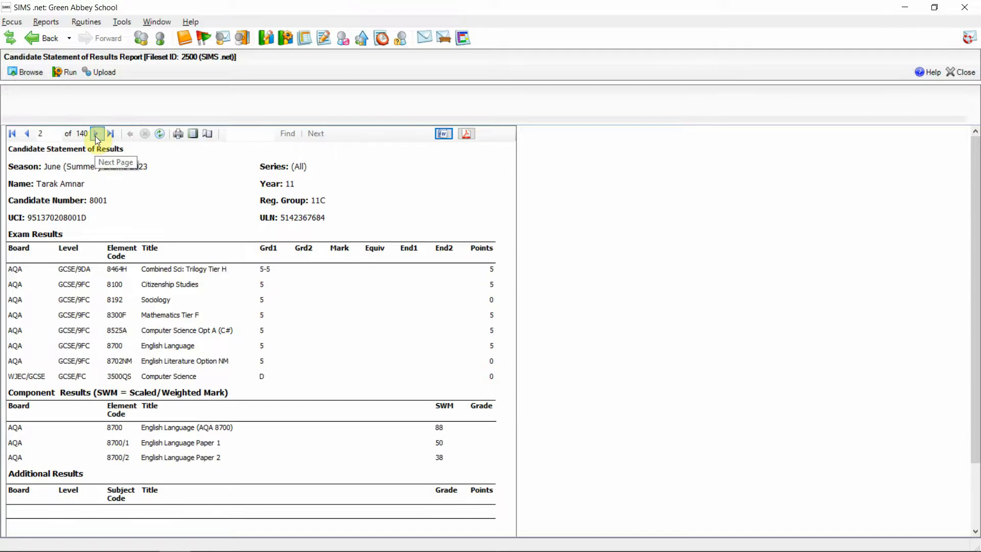
mouse_move(125, 160)
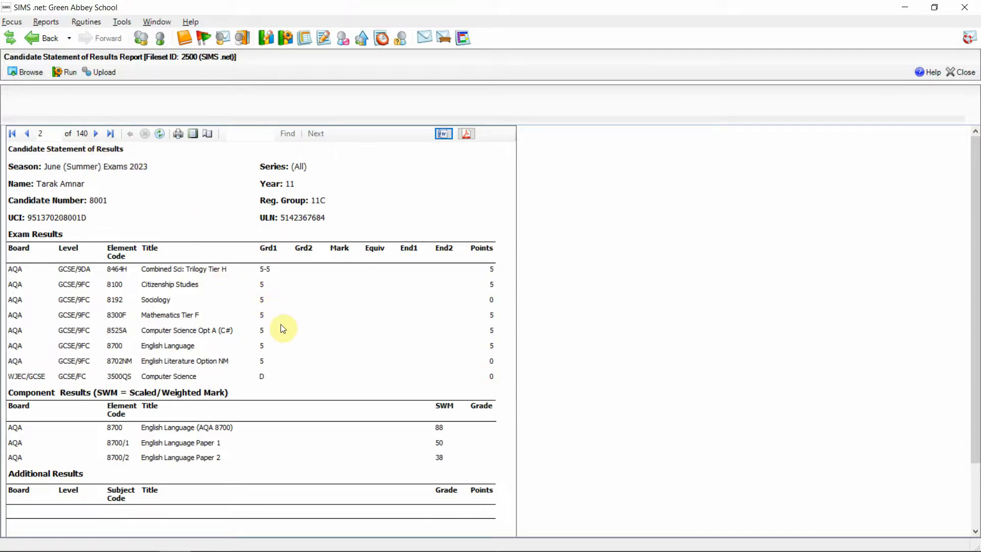
mouse_move(254, 354)
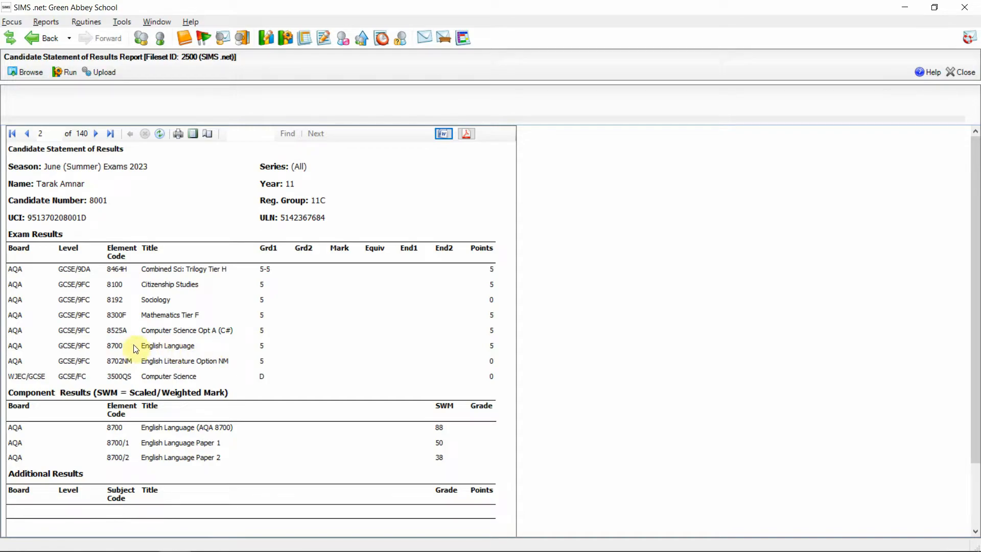
mouse_move(254, 348)
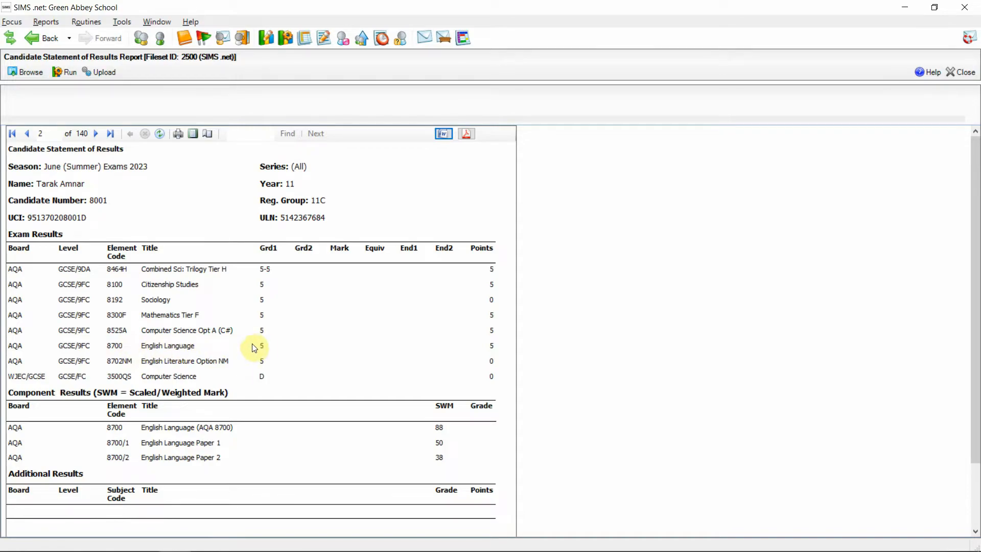
mouse_move(267, 349)
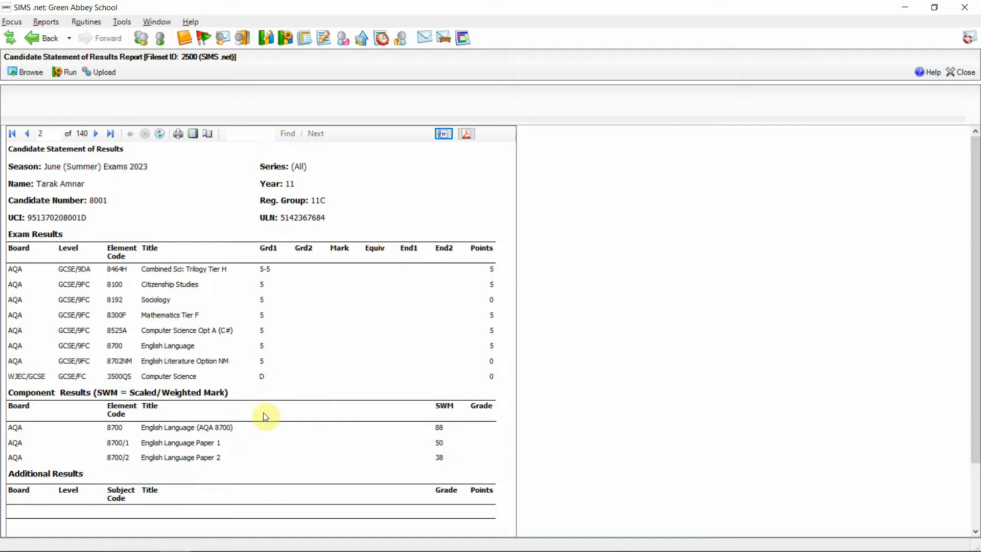
mouse_move(430, 438)
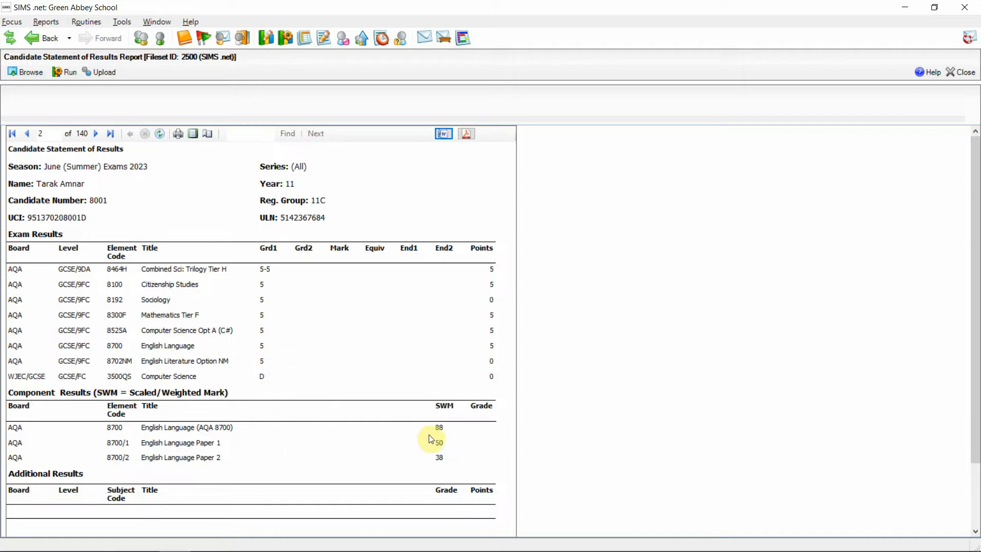
mouse_move(450, 430)
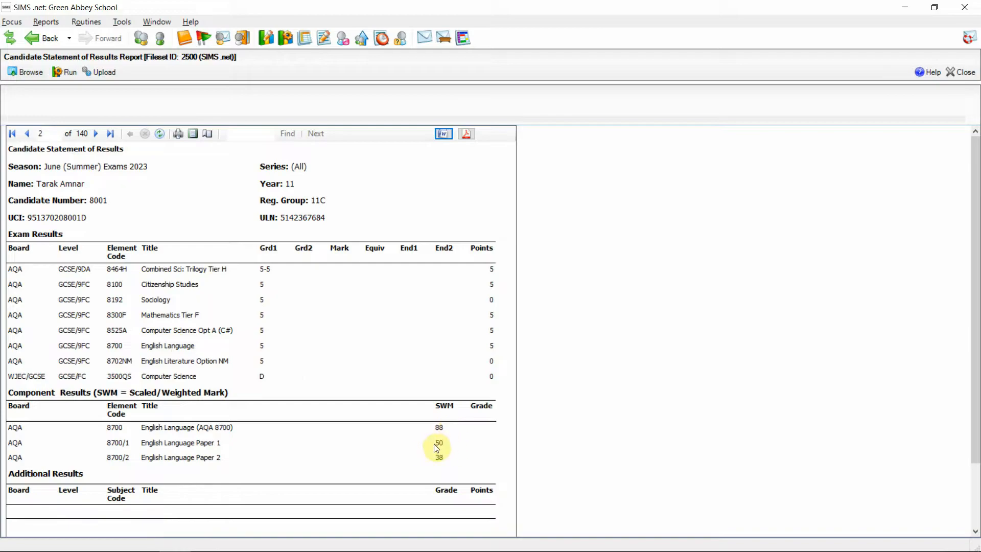
mouse_move(453, 460)
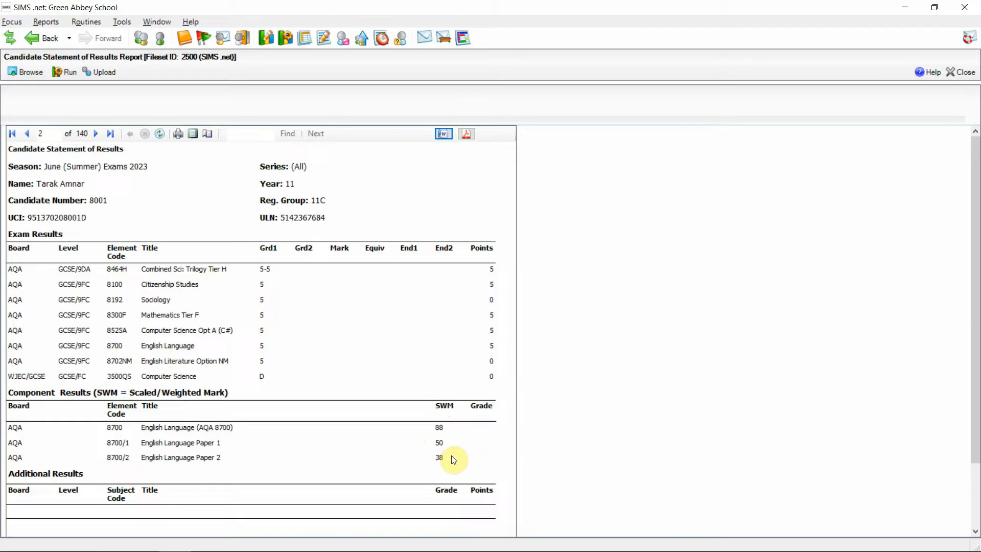
mouse_move(149, 75)
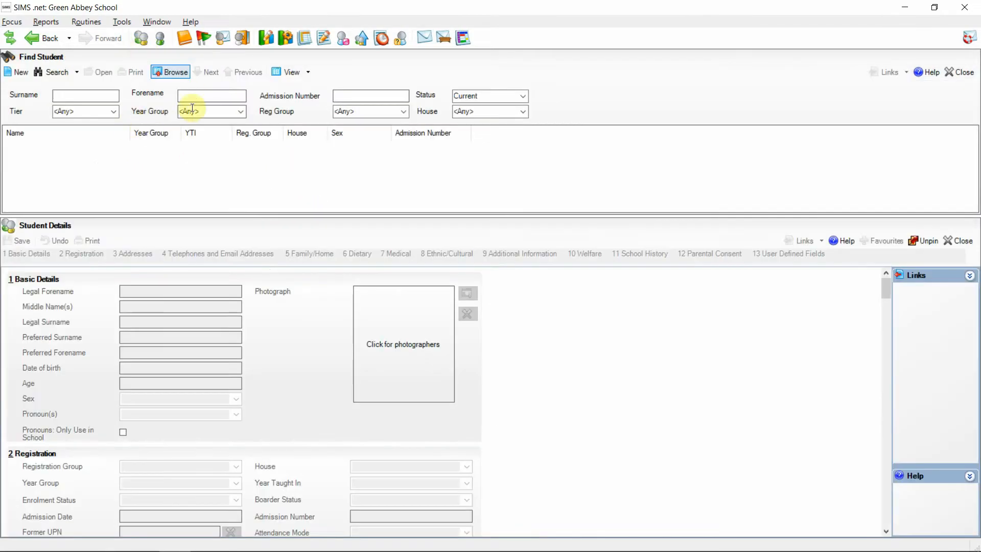
text(tara)
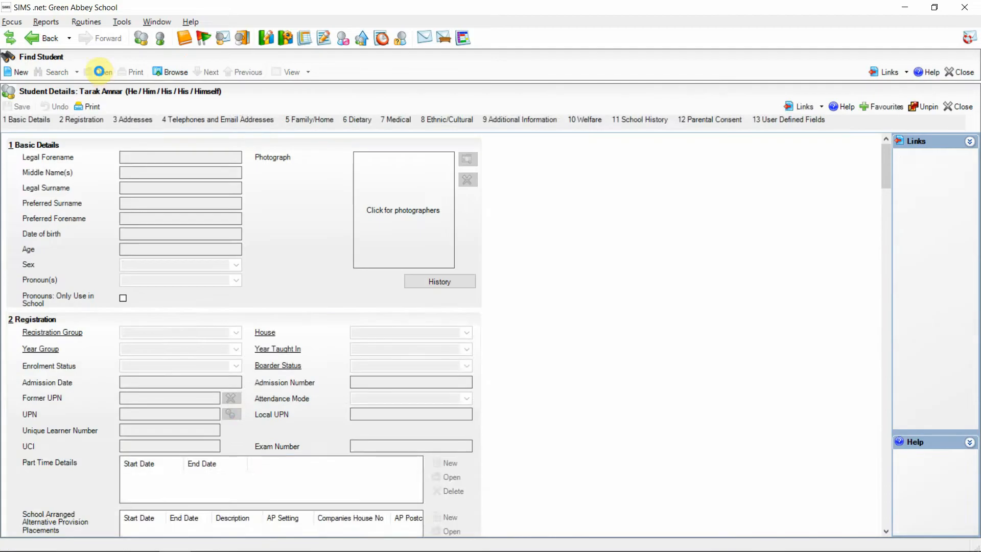
click(103, 72)
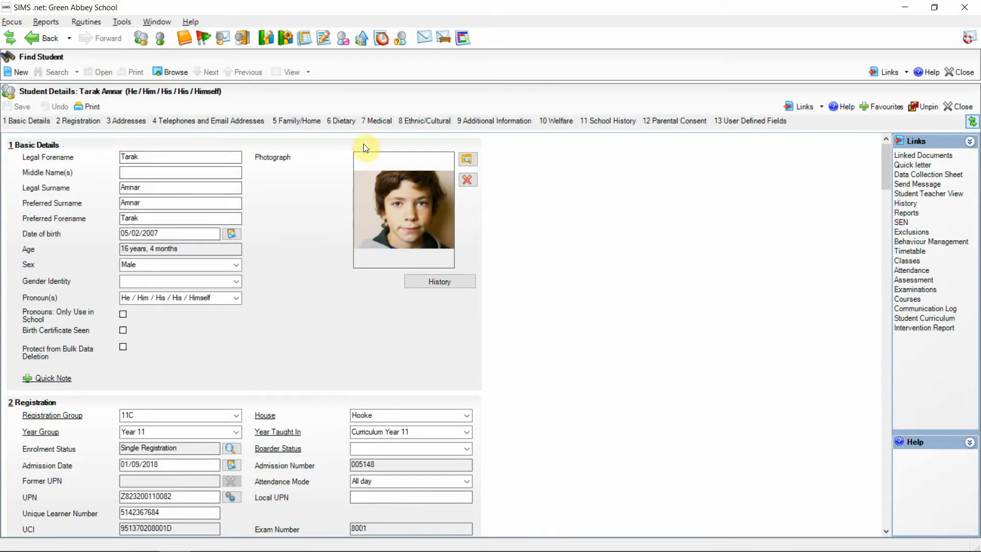
mouse_move(870, 246)
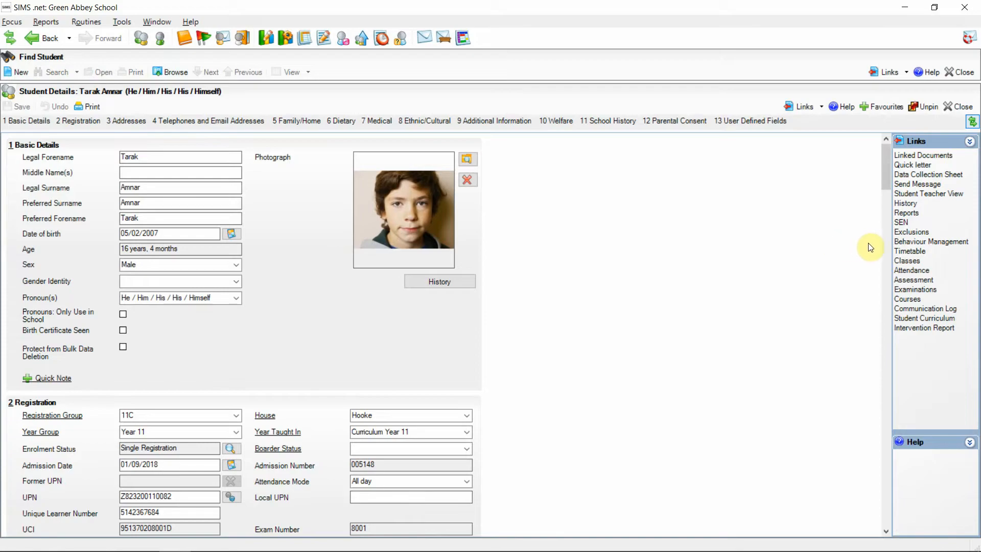
mouse_move(915, 289)
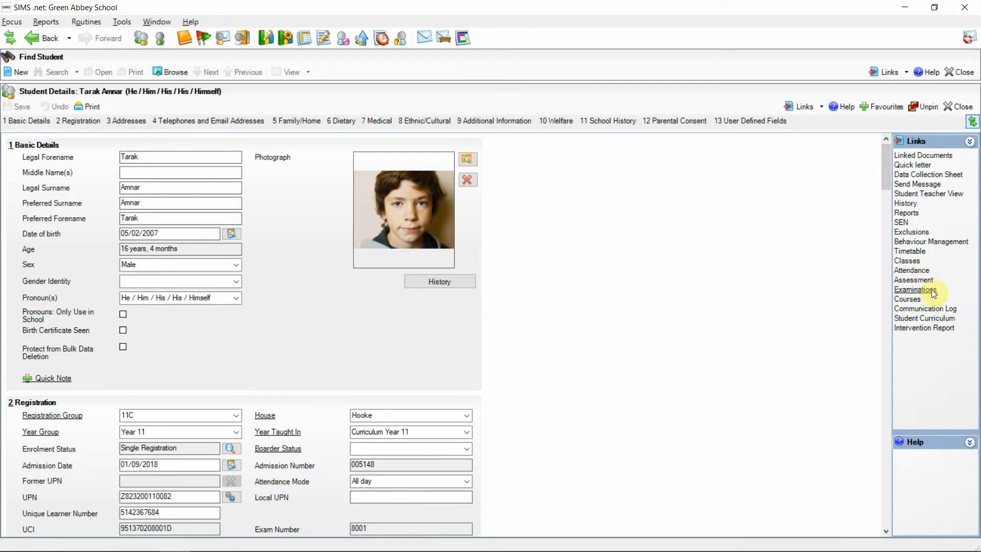
click(915, 289)
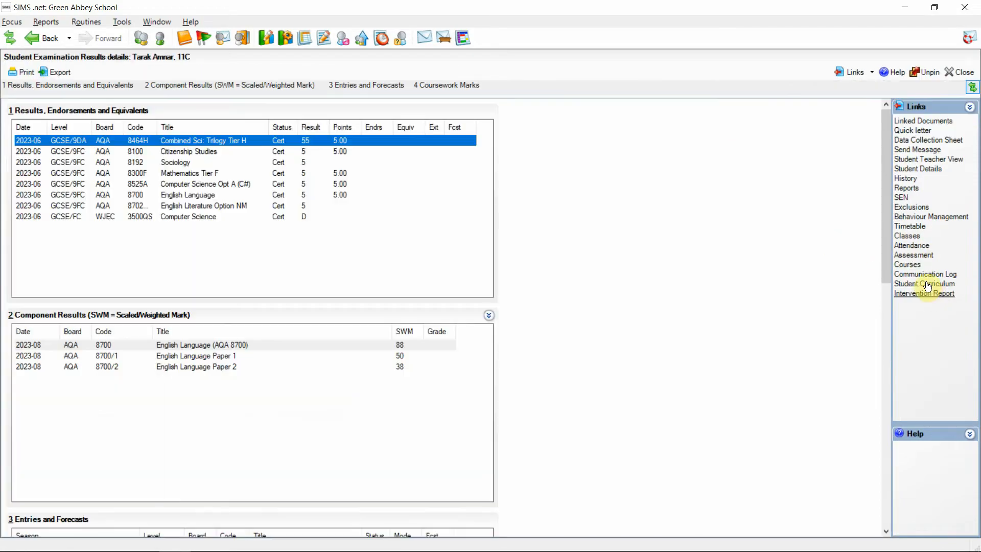
mouse_move(788, 276)
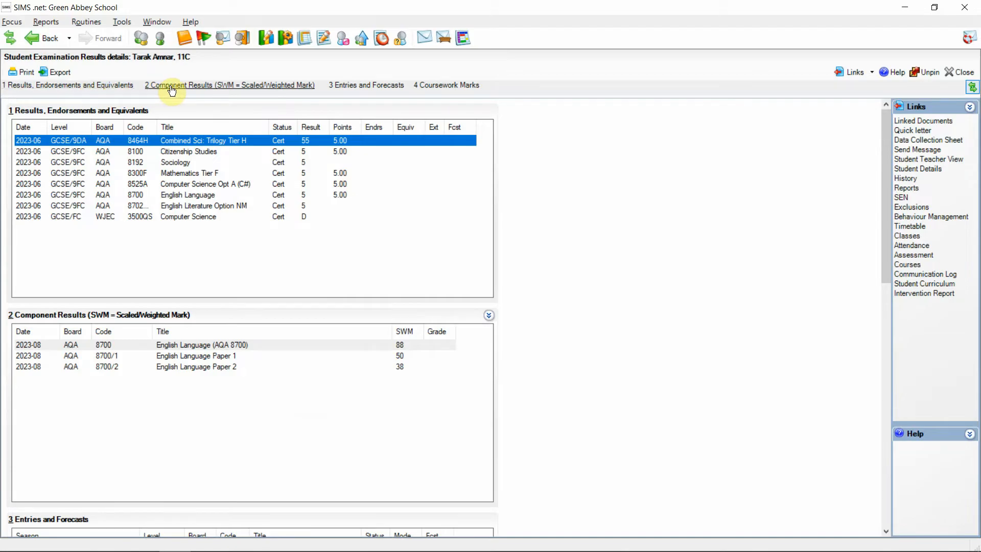
mouse_move(282, 94)
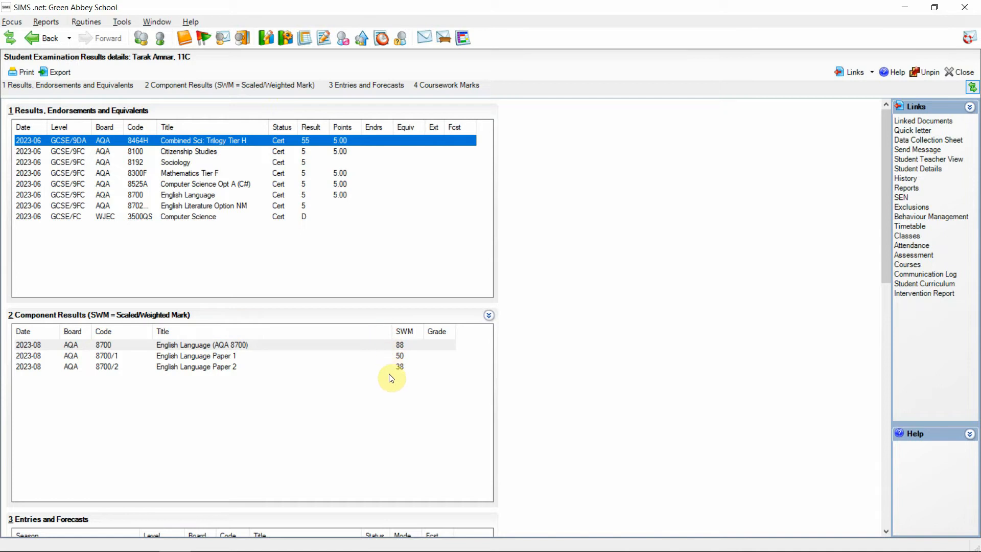
mouse_move(391, 385)
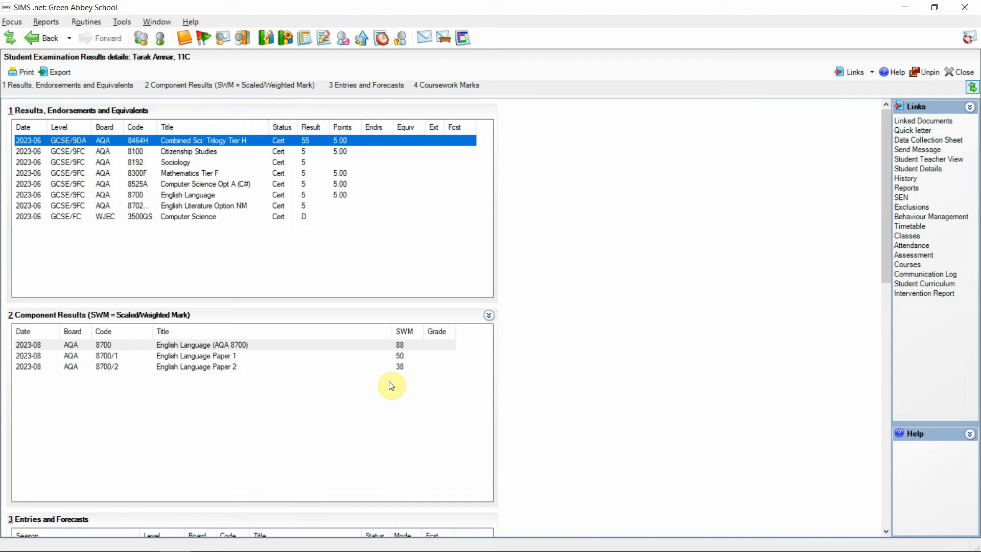
mouse_move(429, 390)
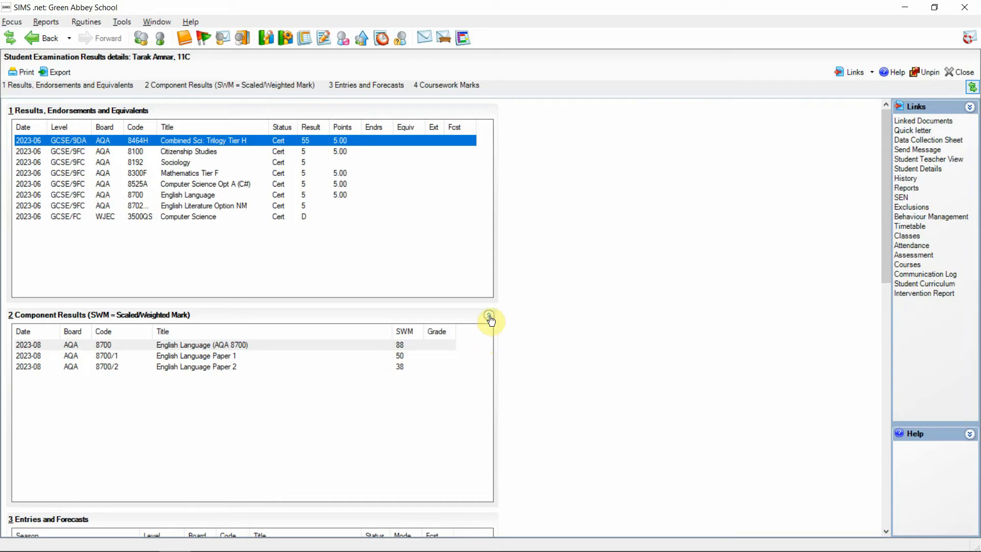
click(490, 316)
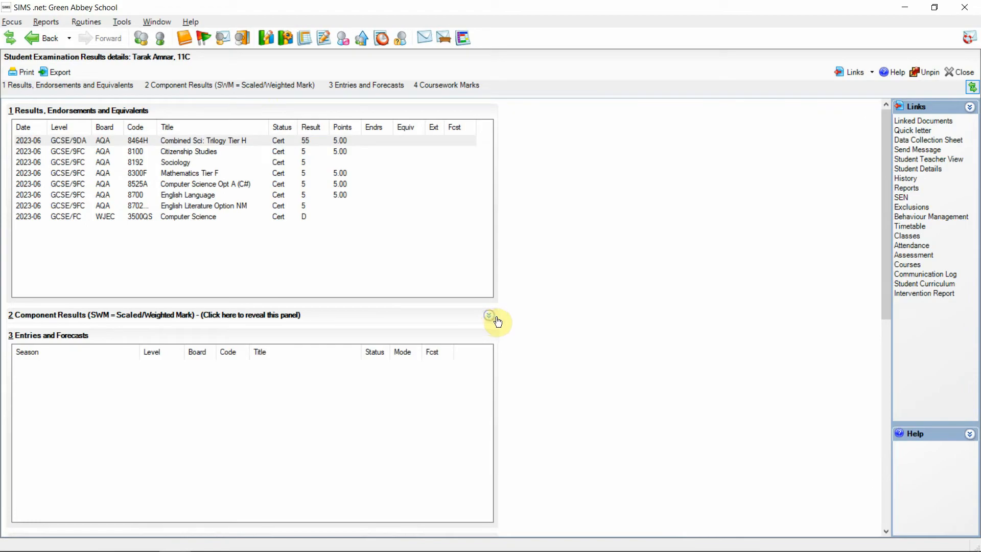
click(490, 315)
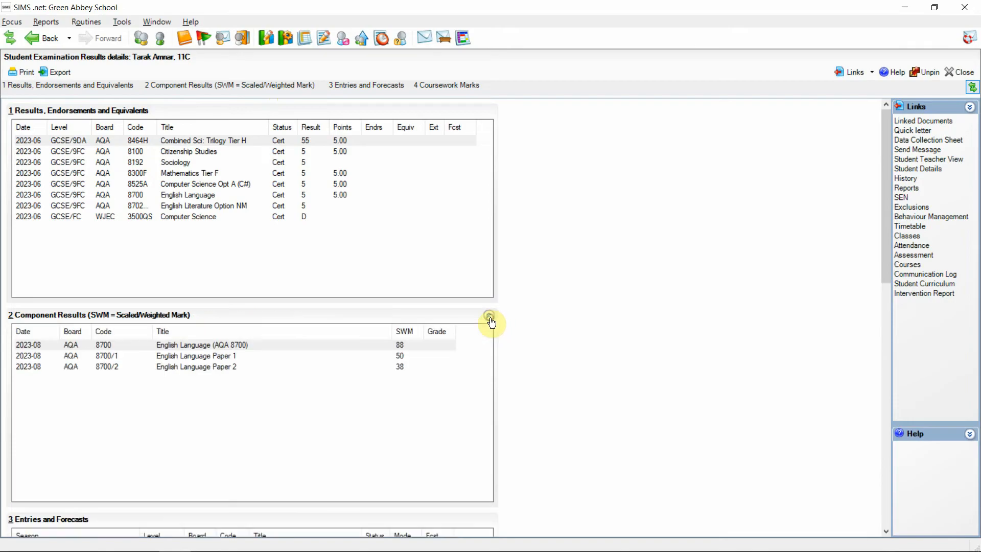